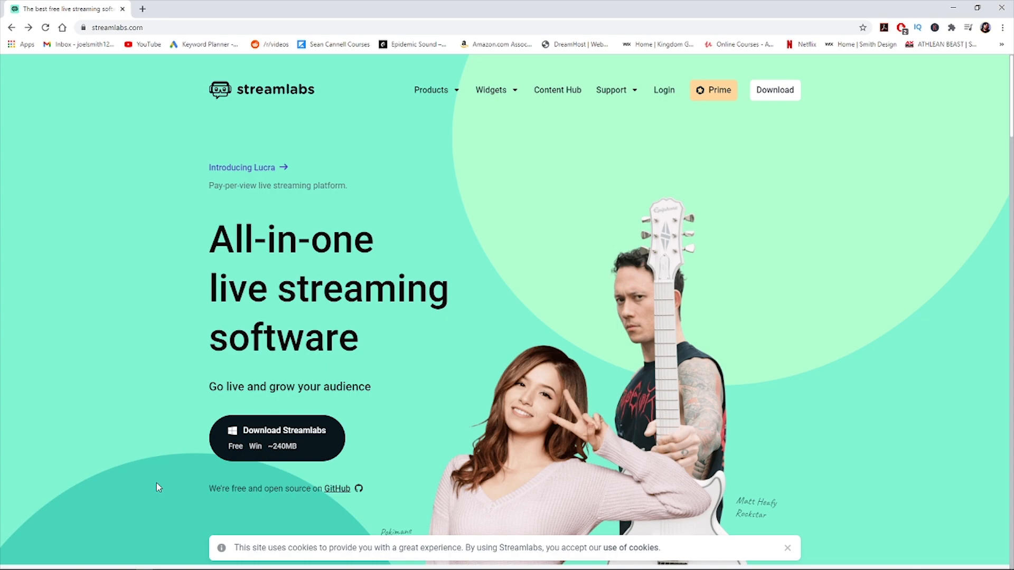
- Log in to Streamlabs with the Twitch account and land on the dashboard
{"action": "left_click", "coordinate": [663, 90]}
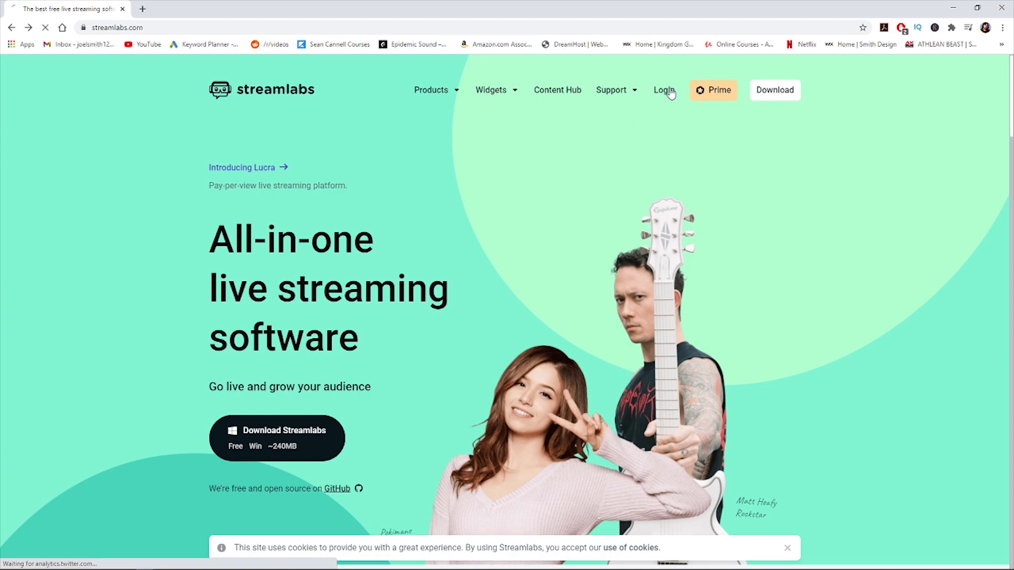
{"action": "left_click", "coordinate": [663, 89]}
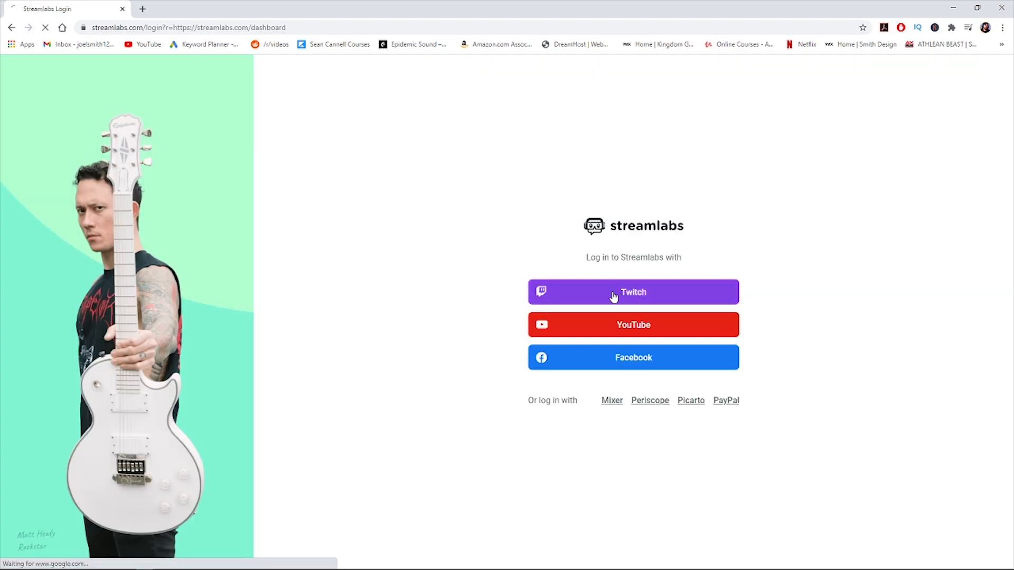
{"action": "left_click", "coordinate": [632, 291]}
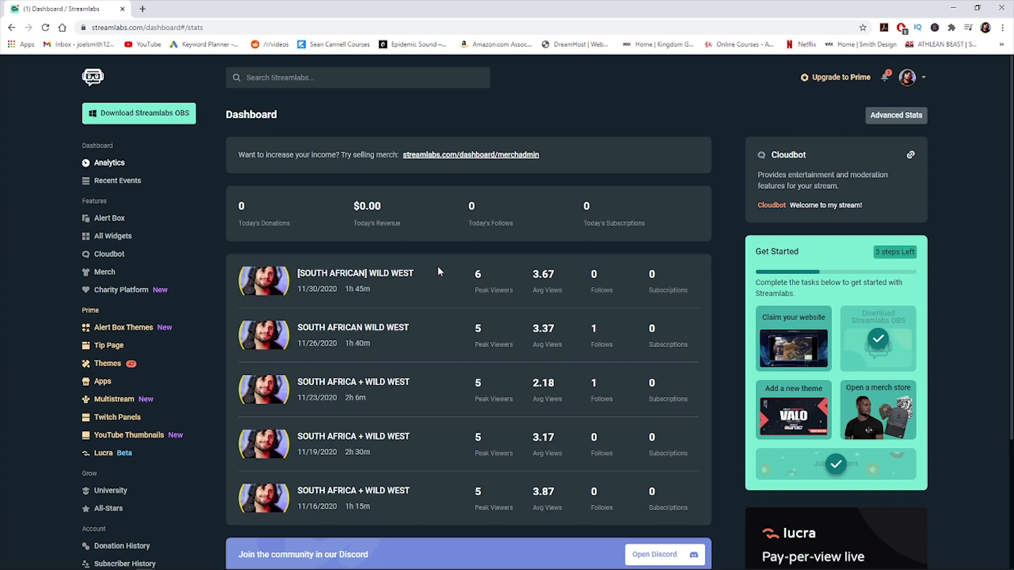
{"action": "mouse_move", "coordinate": [273, 363]}
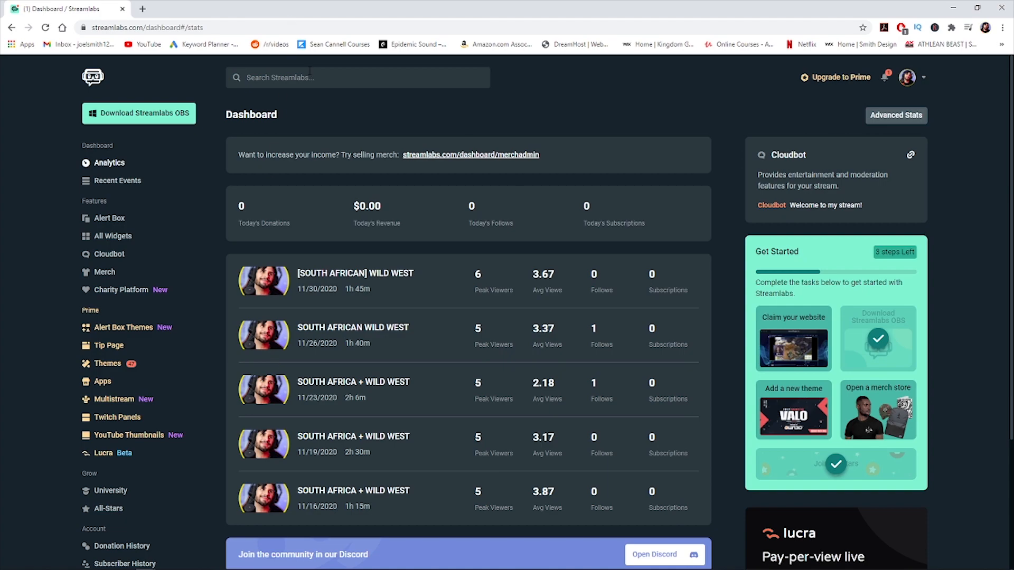
- Search the dashboard for 'don' and go to the Donation Settings payment methods
{"action": "left_click", "coordinate": [358, 78]}
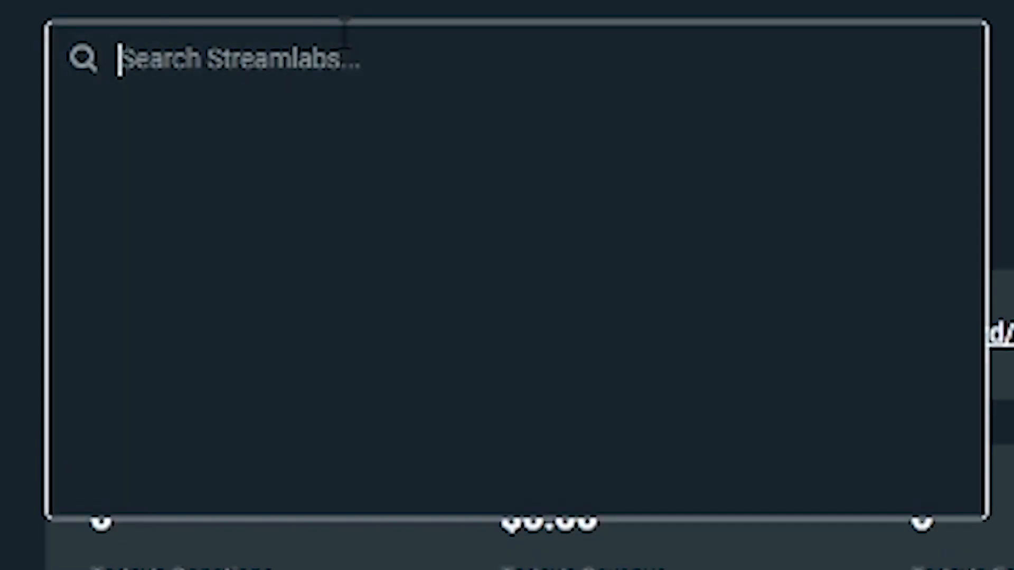
{"action": "type", "text": "don"}
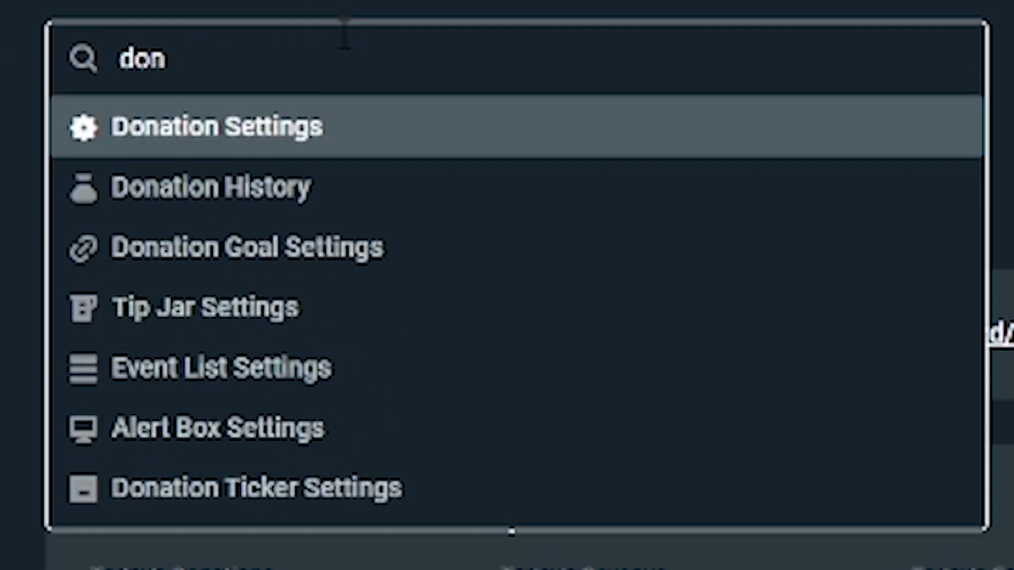
{"action": "left_click", "coordinate": [215, 126]}
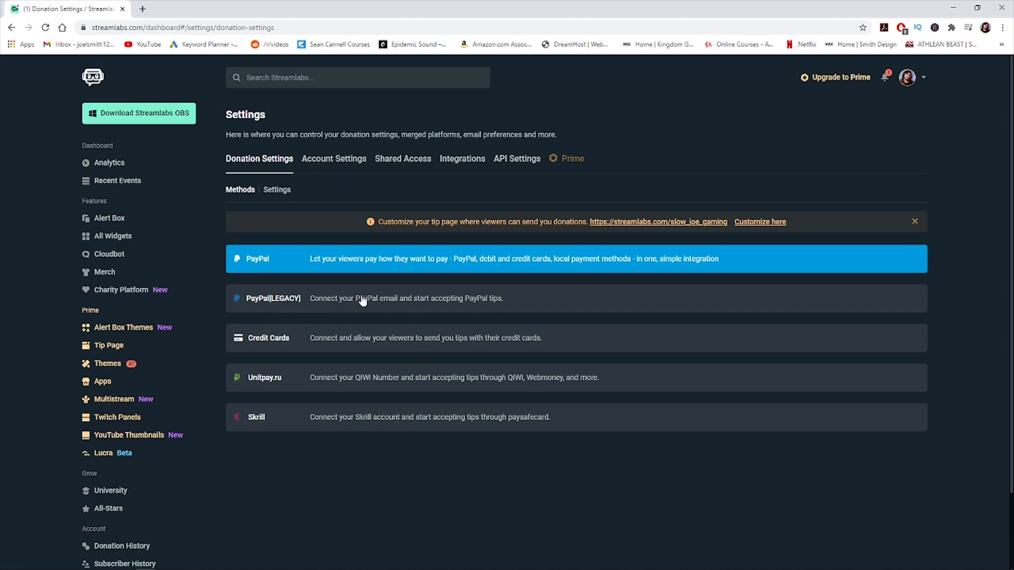
{"action": "mouse_move", "coordinate": [313, 302]}
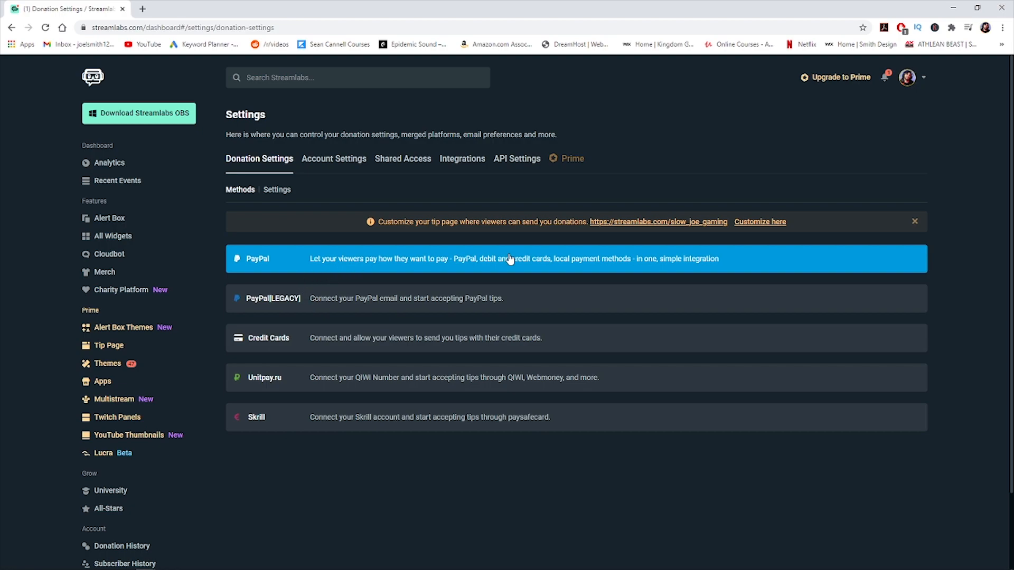
{"action": "mouse_move", "coordinate": [508, 259]}
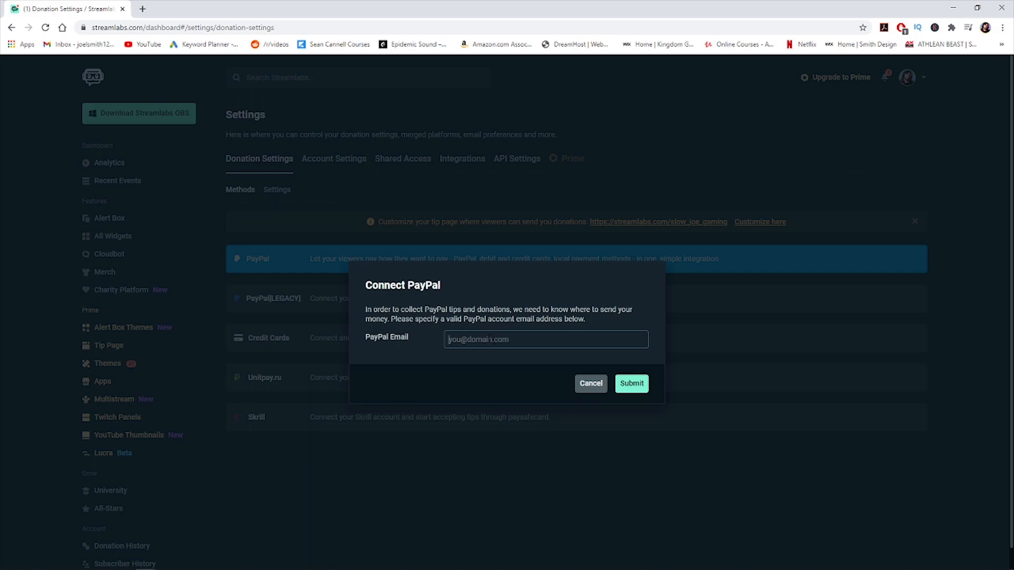
- Submit the PayPal email so PayPal (LEGACY) shows as Connected in Donation Settings
{"action": "left_click", "coordinate": [334, 158]}
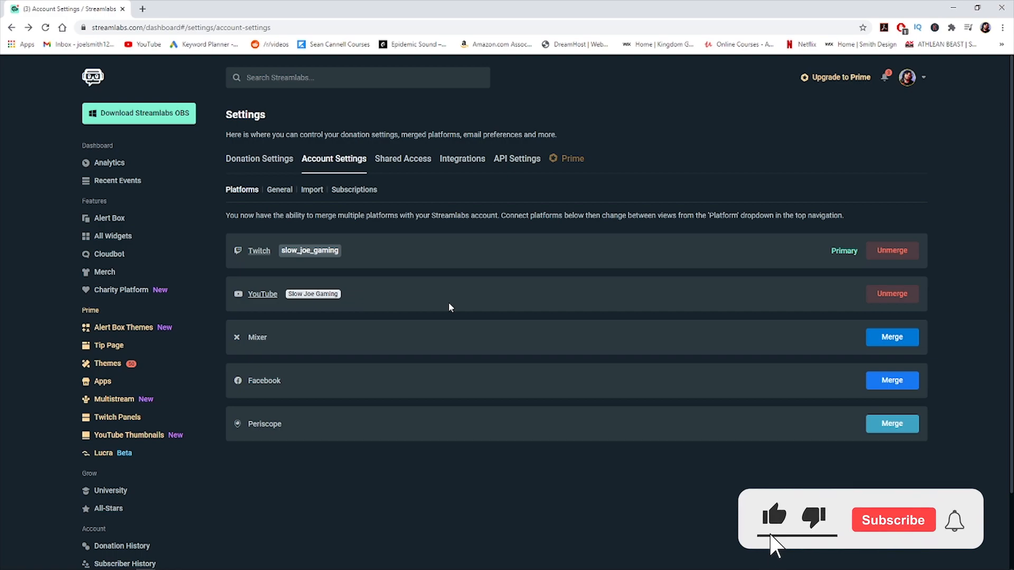
{"action": "left_click", "coordinate": [893, 519]}
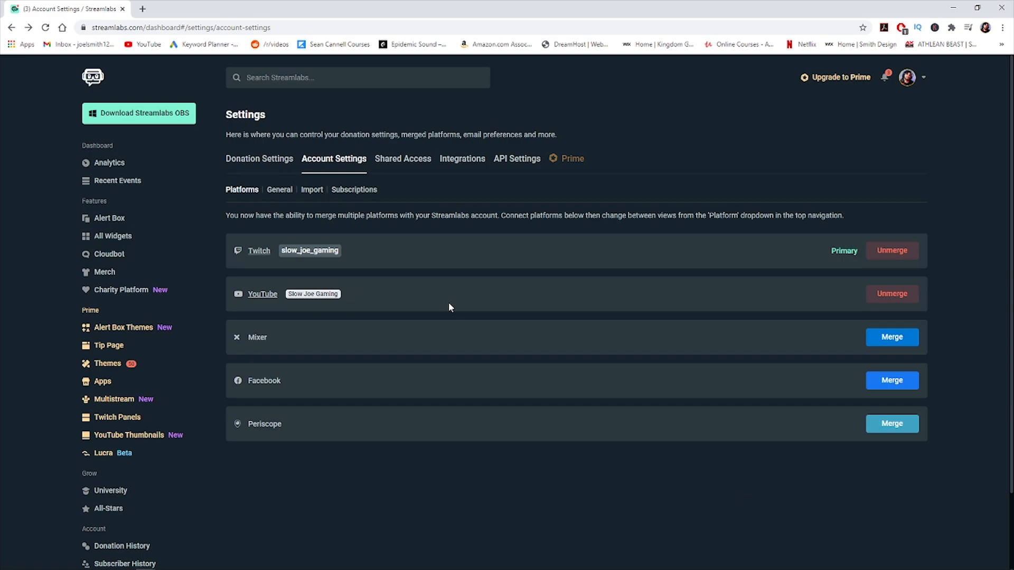
{"action": "left_click", "coordinate": [259, 158]}
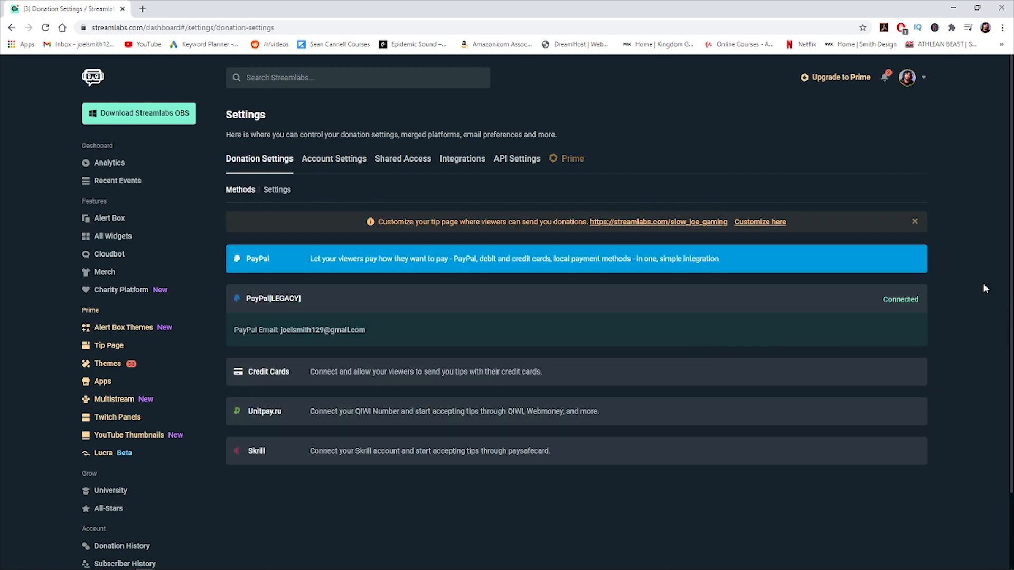
- Show the donation Settings with $1/$3/$5/$10 presets and copy the Your Page tip URL
{"action": "left_click", "coordinate": [276, 189]}
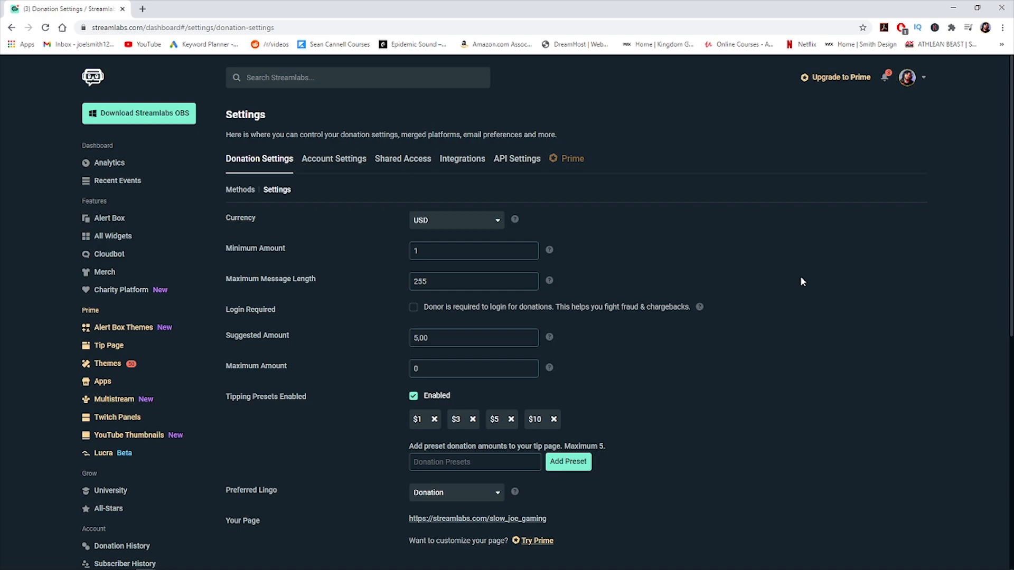
{"action": "scroll", "scroll_direction": "down", "scroll_amount": 3}
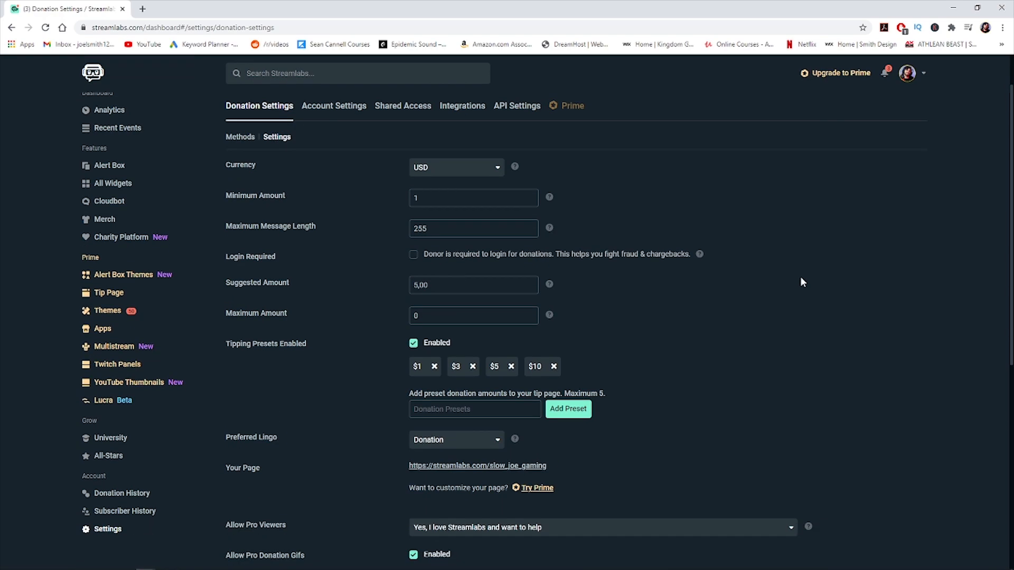
{"action": "scroll", "scroll_direction": "down", "scroll_amount": 3}
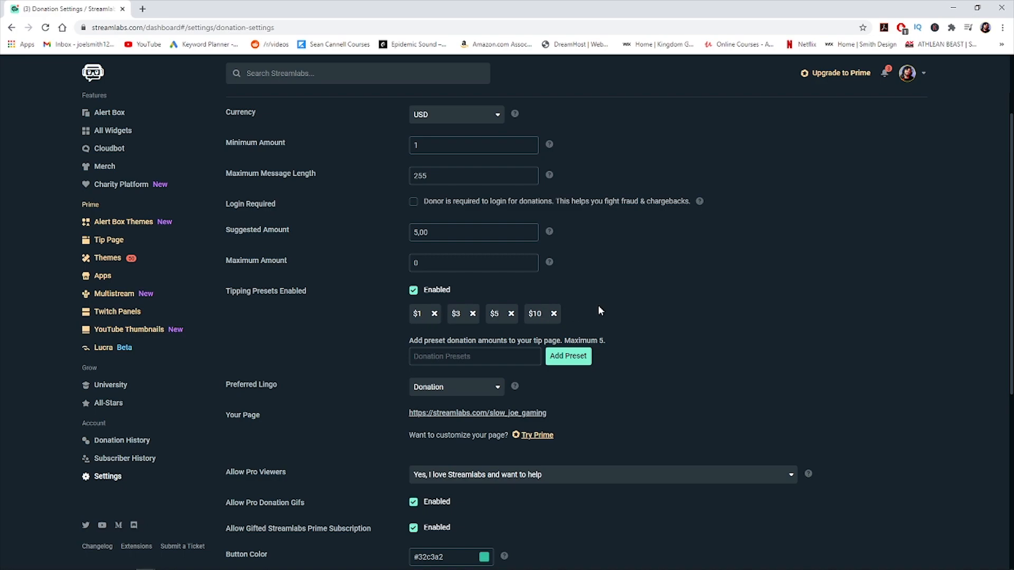
{"action": "mouse_move", "coordinate": [543, 320]}
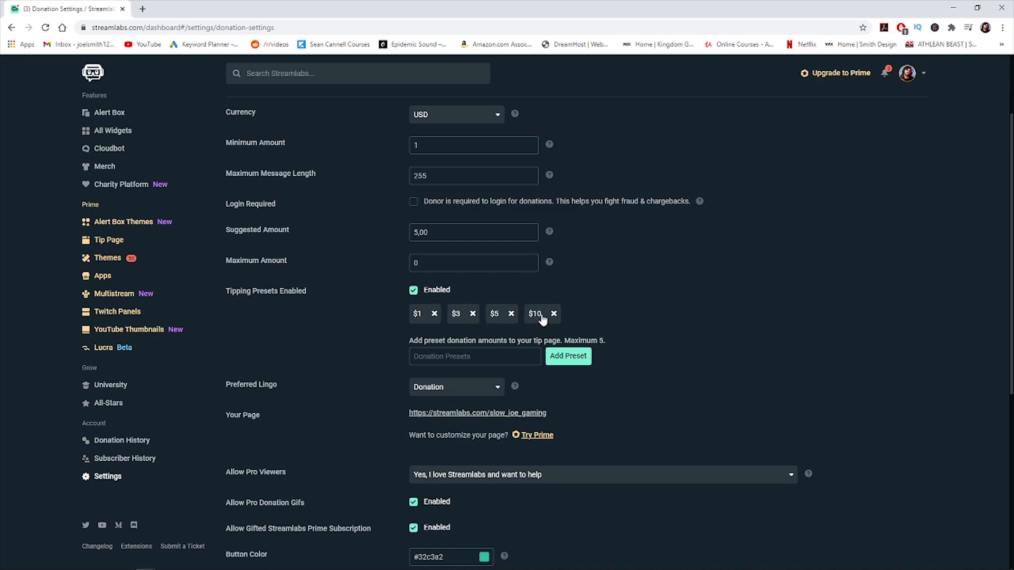
{"action": "mouse_move", "coordinate": [647, 323]}
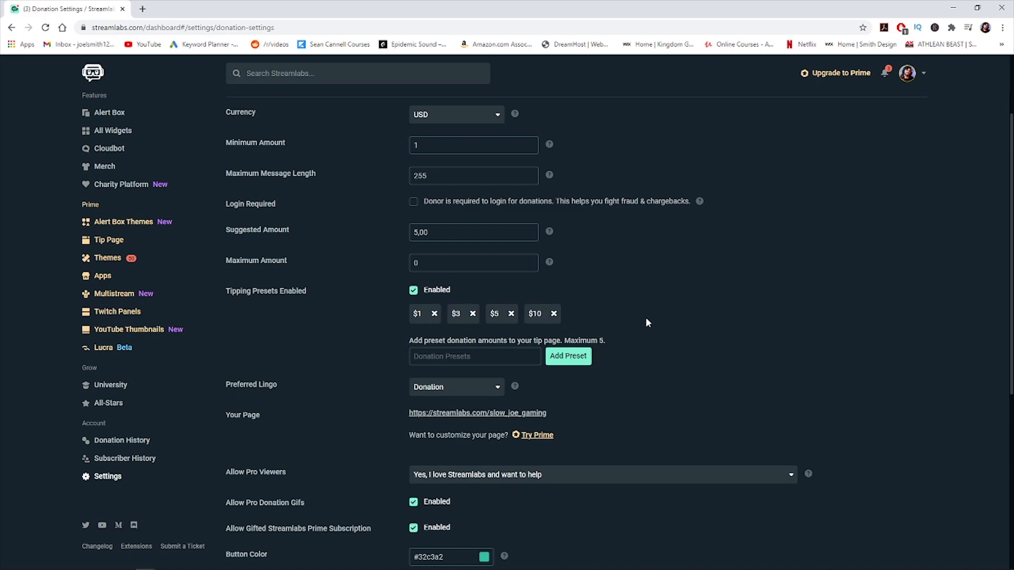
{"action": "mouse_move", "coordinate": [641, 325]}
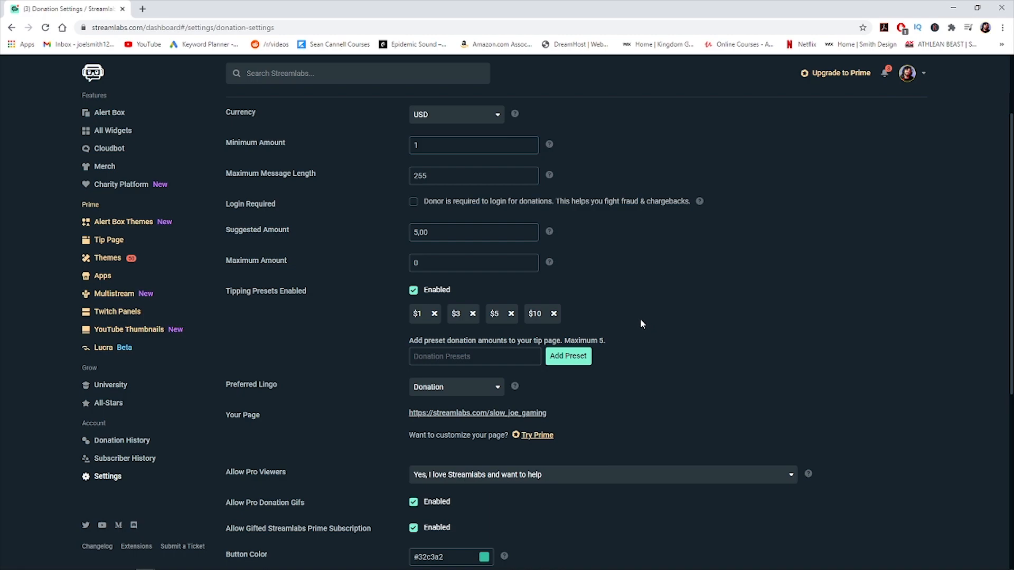
{"action": "mouse_move", "coordinate": [644, 316]}
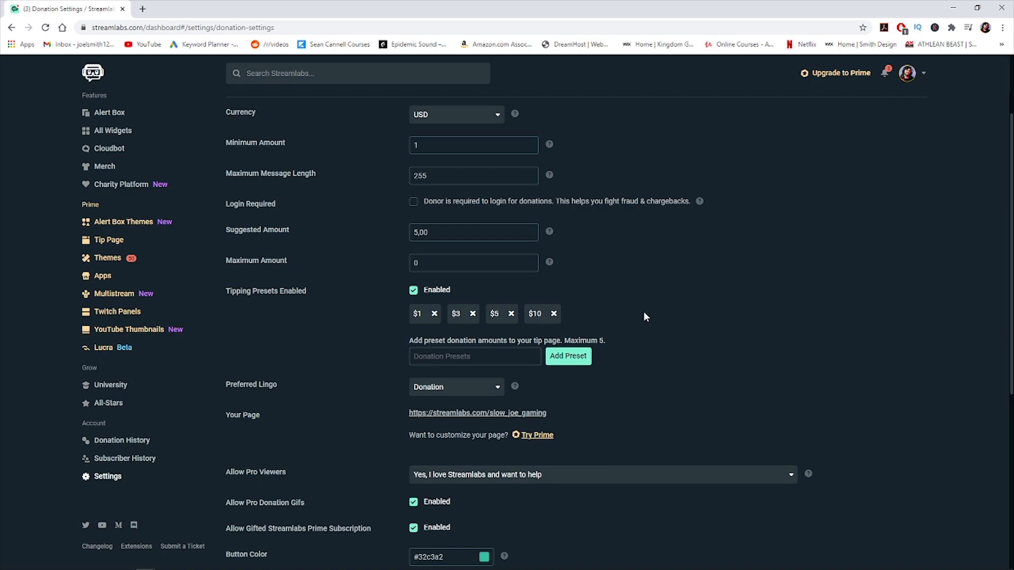
{"action": "mouse_move", "coordinate": [632, 310]}
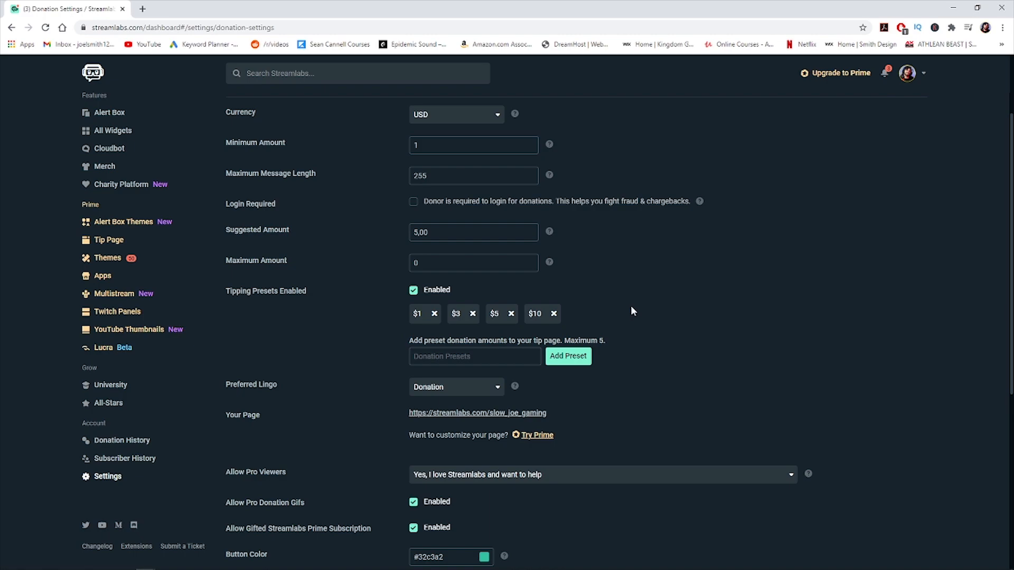
{"action": "left_click", "coordinate": [459, 356]}
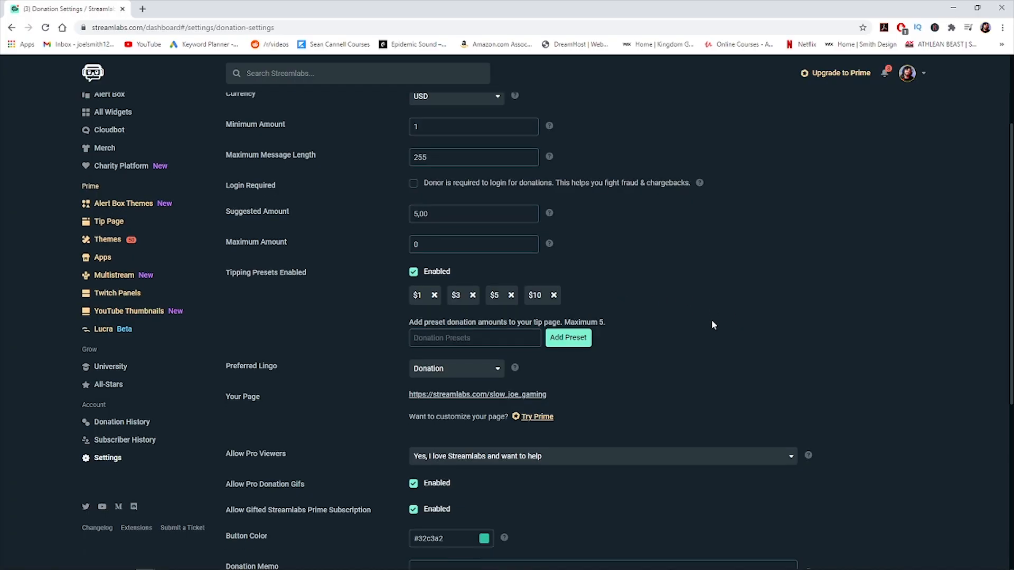
{"action": "scroll", "scroll_direction": "down", "scroll_amount": 3}
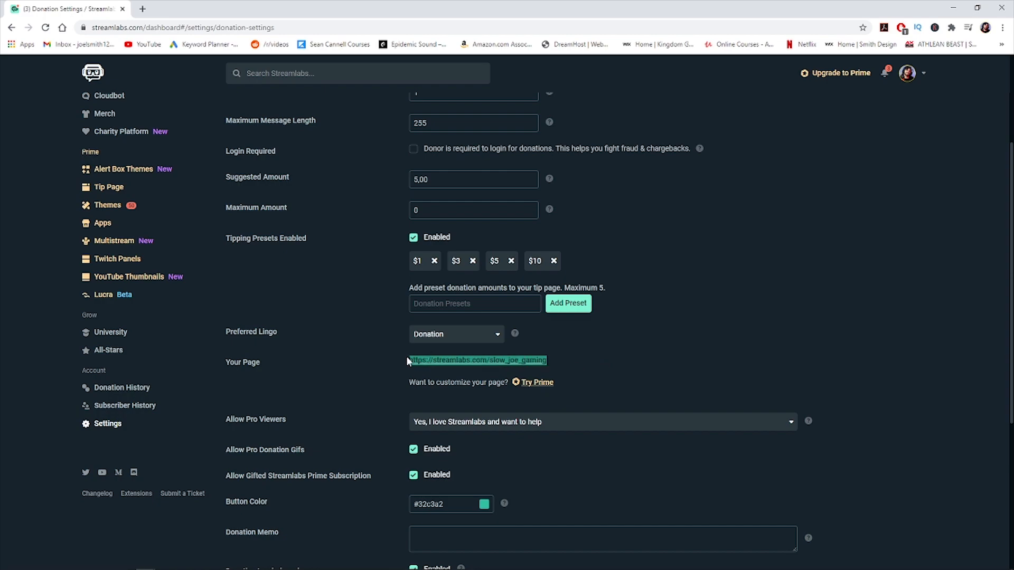
{"action": "mouse_move", "coordinate": [676, 342]}
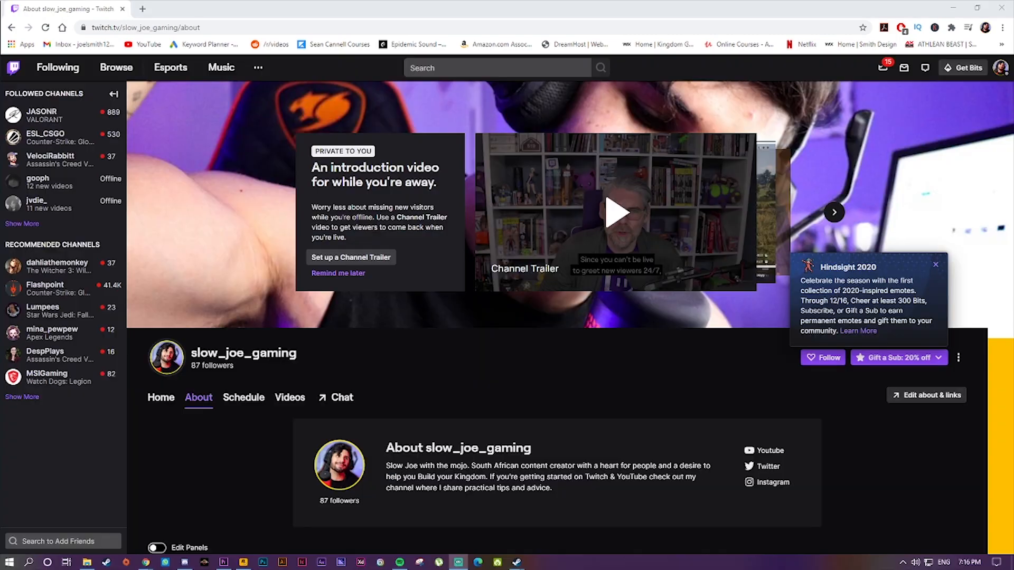
{"action": "mouse_move", "coordinate": [963, 321]}
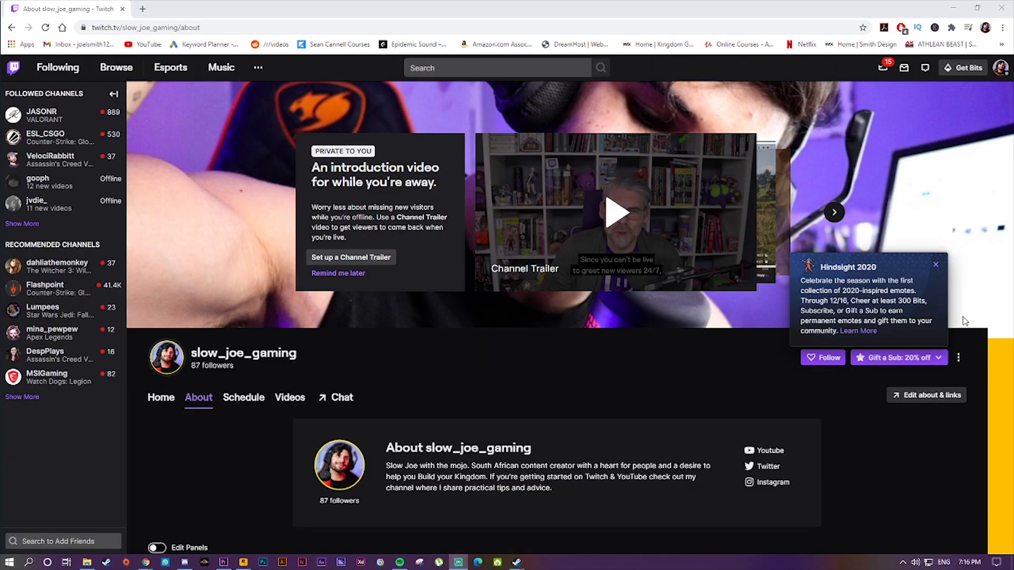
{"action": "mouse_move", "coordinate": [958, 281]}
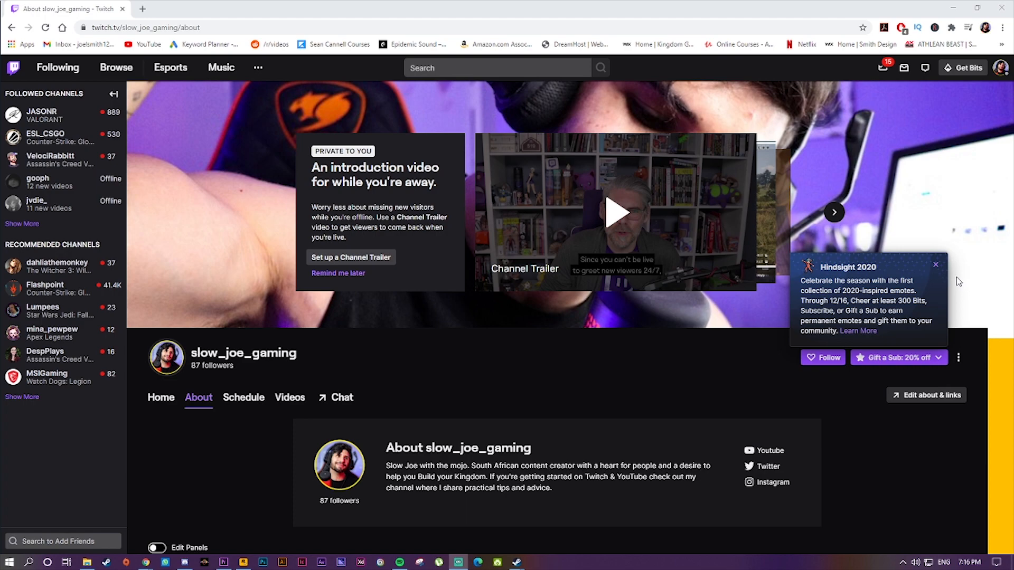
{"action": "mouse_move", "coordinate": [588, 356]}
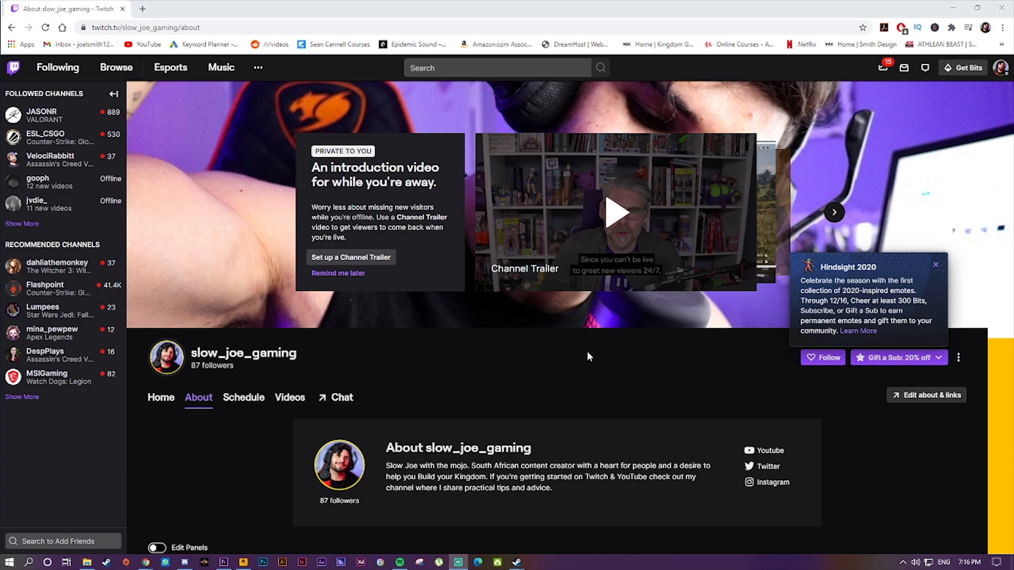
{"action": "mouse_move", "coordinate": [575, 422]}
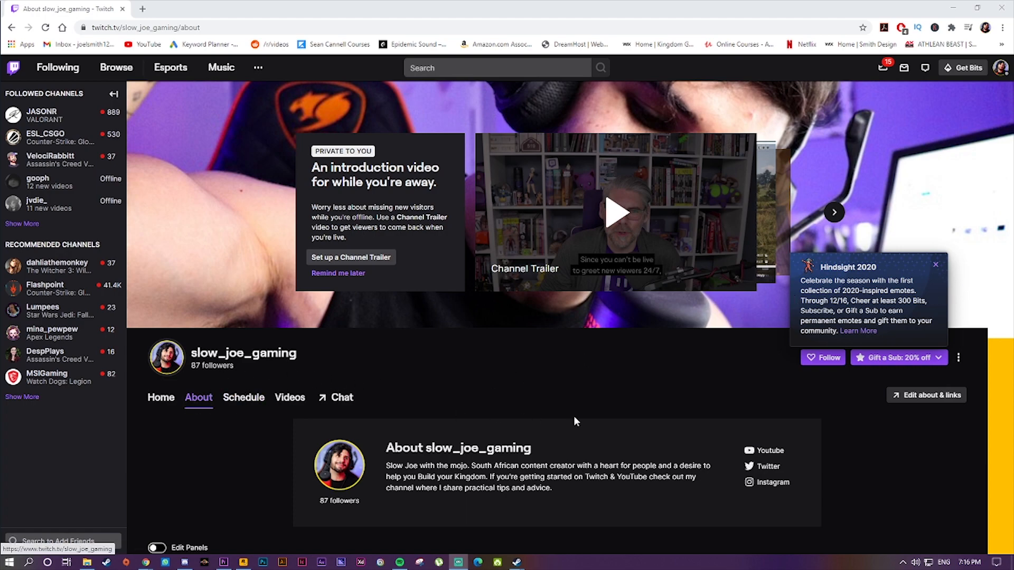
- Scroll the Twitch About page down to the Edit Panels toggle and existing panels
{"action": "scroll", "scroll_direction": "down", "scroll_amount": 3}
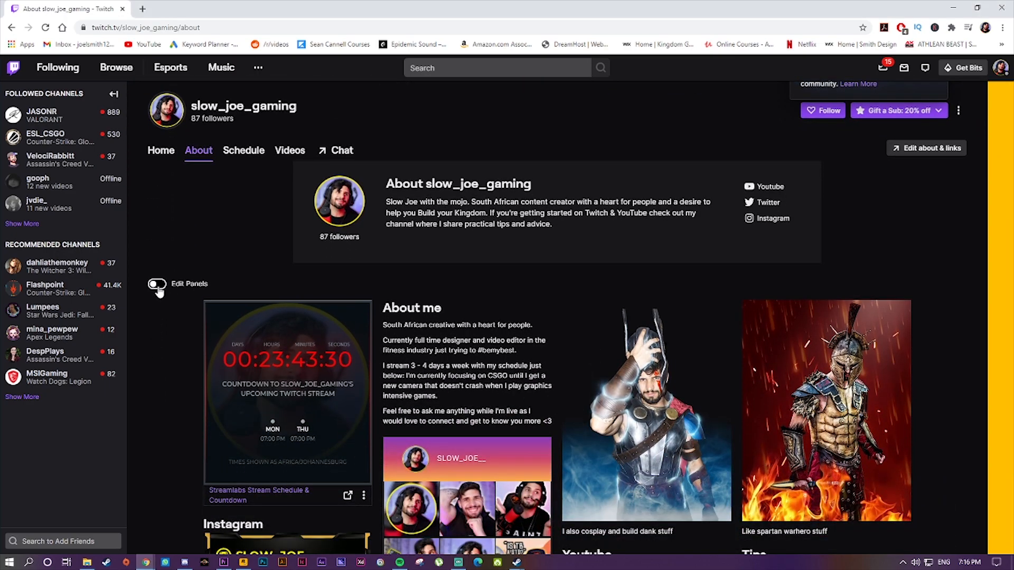
- Enable Edit Panels, add a new panel titled 'Donation' and start its image upload
{"action": "left_click", "coordinate": [156, 284]}
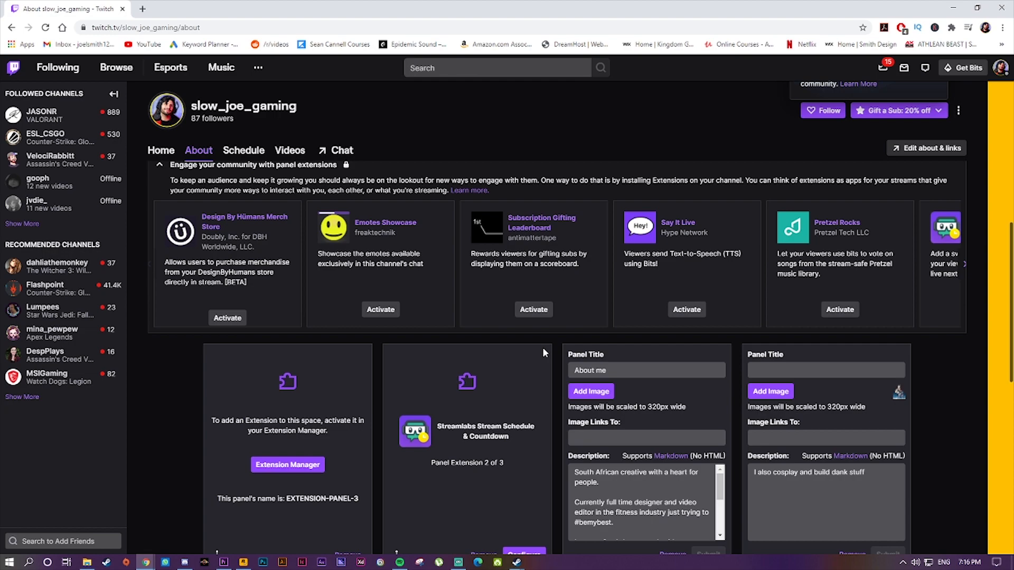
{"action": "scroll", "scroll_direction": "down", "scroll_amount": 3}
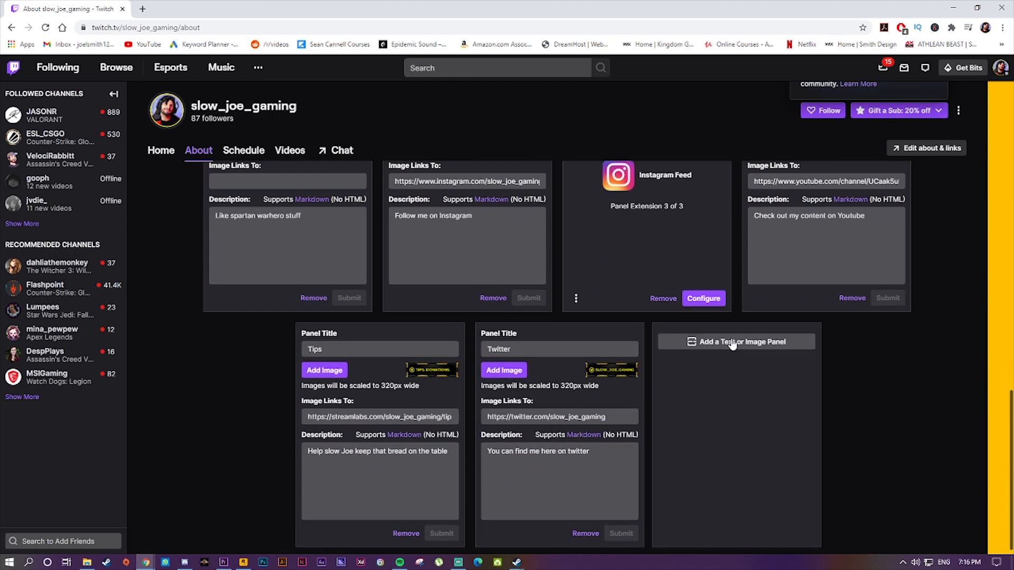
{"action": "left_click", "coordinate": [735, 341]}
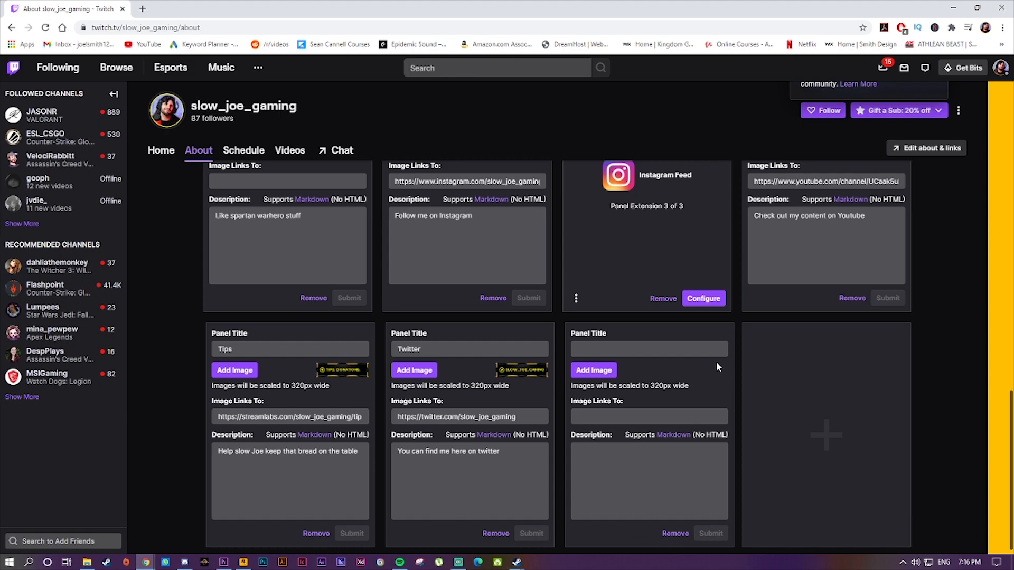
{"action": "left_click", "coordinate": [648, 349]}
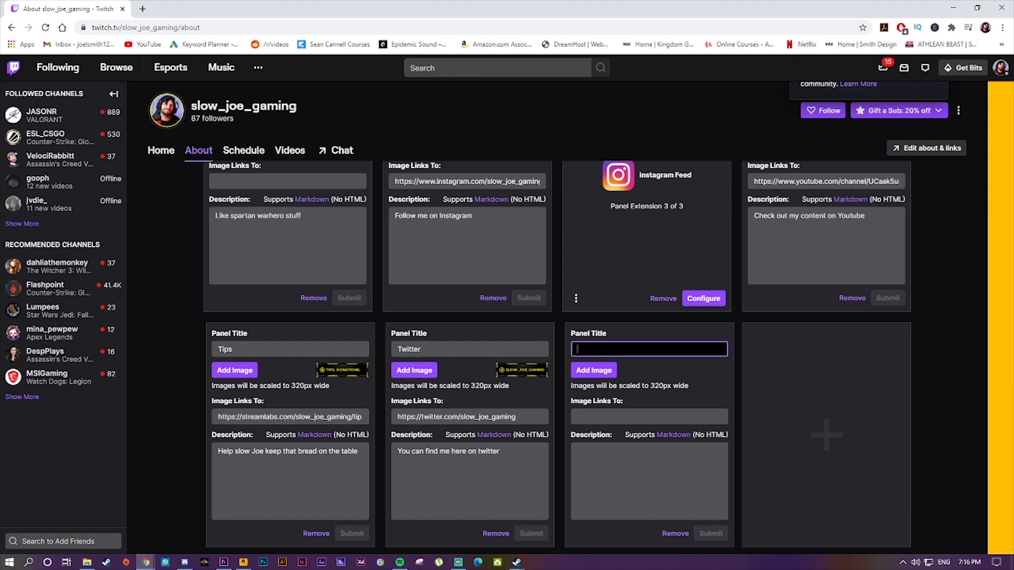
{"action": "type", "text": "D"}
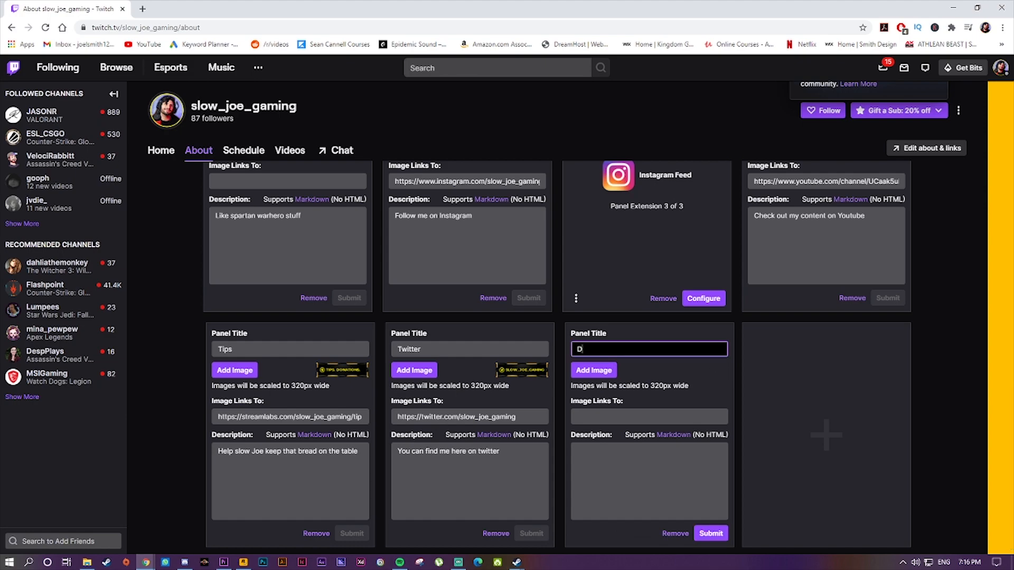
{"action": "type", "text": "onation"}
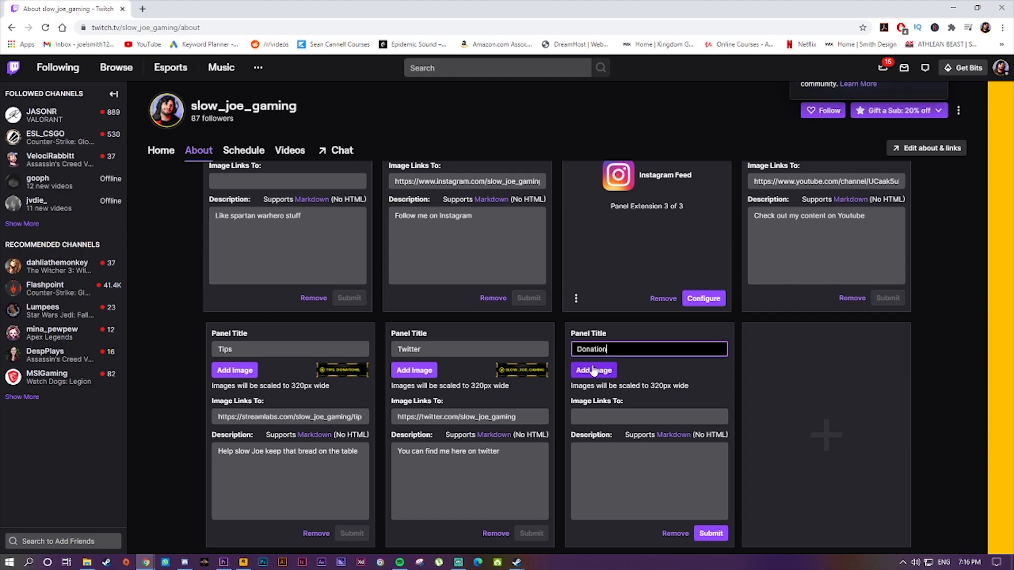
{"action": "left_click", "coordinate": [592, 370]}
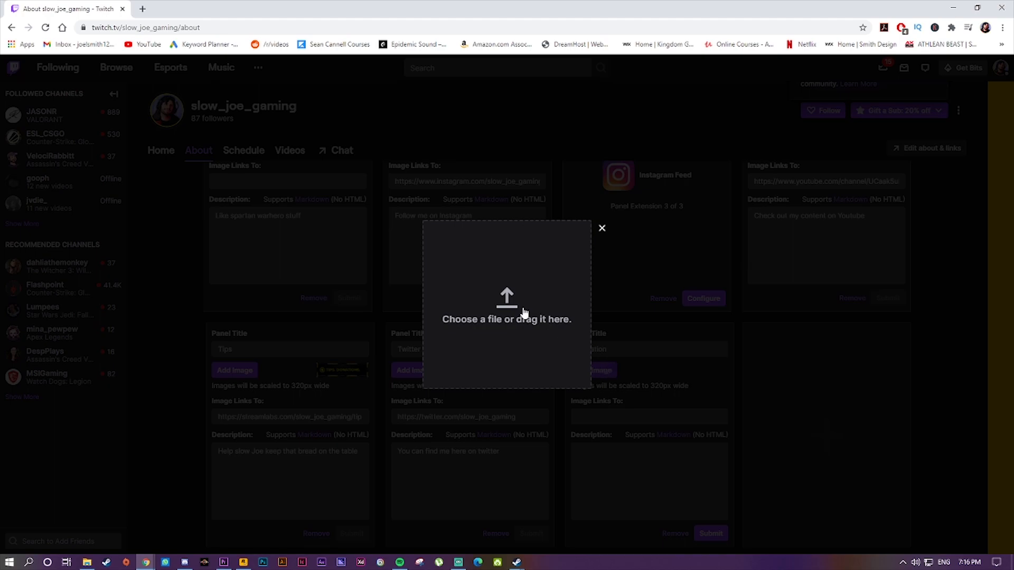
- Choose the white-haired character screenshot from Desktop, crop it onto the character and accept
{"action": "left_click", "coordinate": [506, 304]}
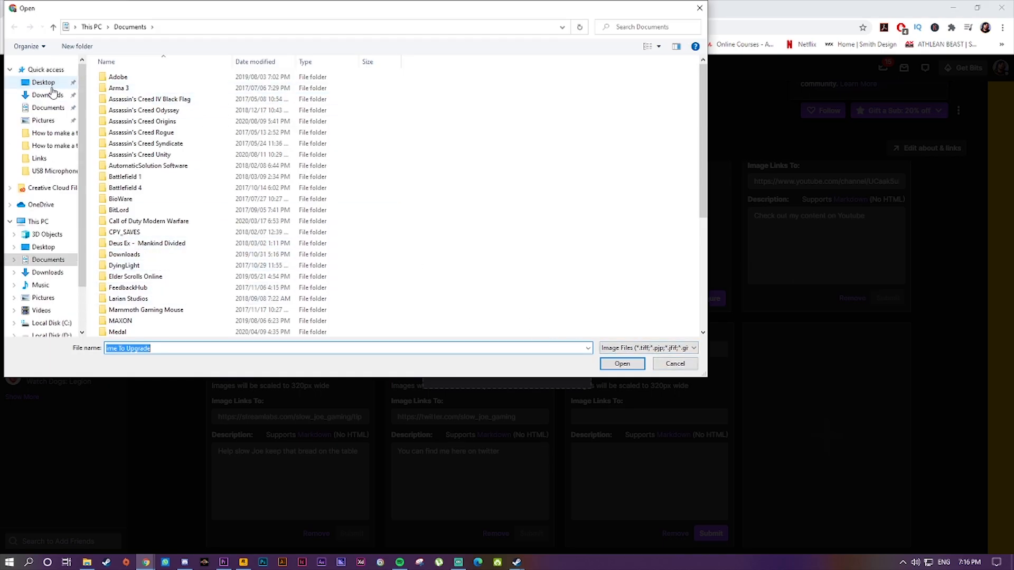
{"action": "left_click", "coordinate": [43, 83]}
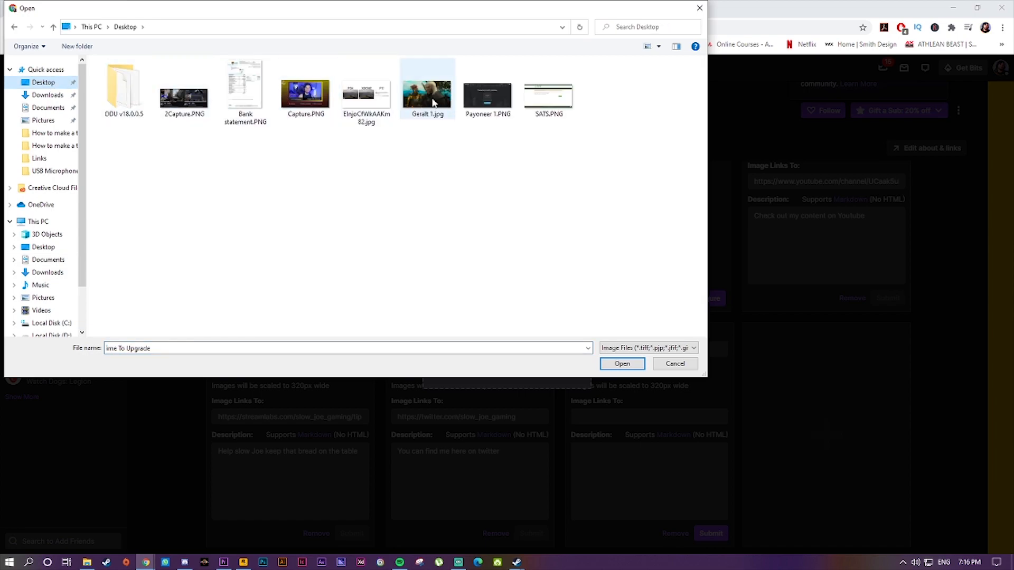
{"action": "left_click", "coordinate": [621, 363]}
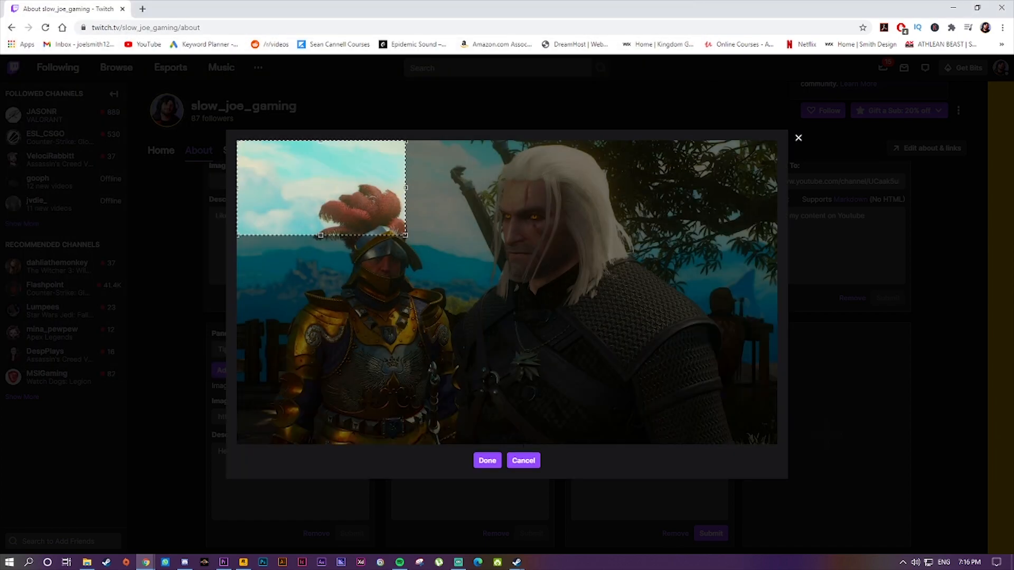
{"action": "left_click_drag", "start_coordinate": [321, 188], "coordinate": [540, 216]}
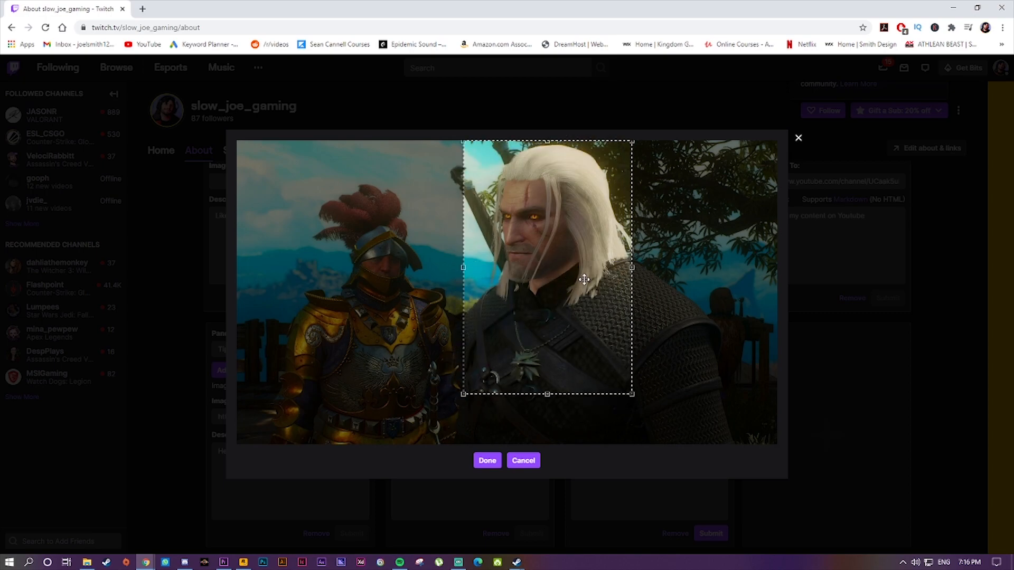
{"action": "left_click_drag", "start_coordinate": [584, 279], "coordinate": [628, 301]}
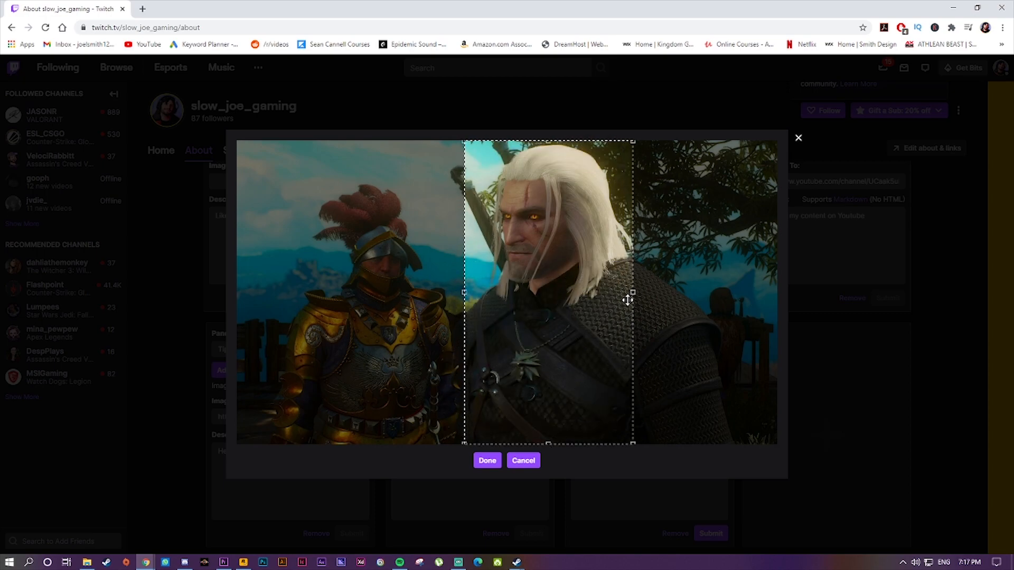
{"action": "left_click", "coordinate": [487, 461]}
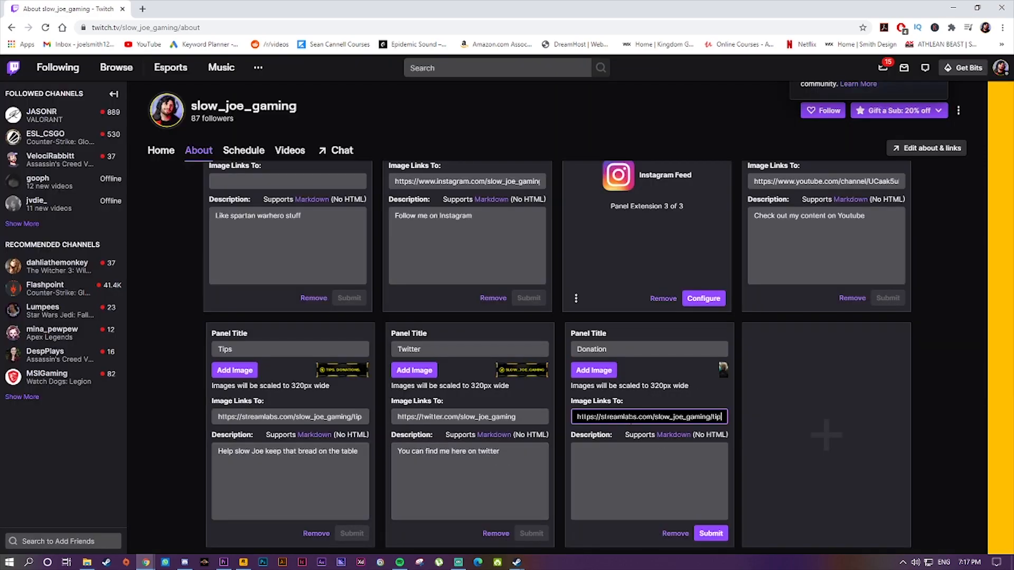
- Submit the Donation panel to save it
{"action": "left_click", "coordinate": [710, 533]}
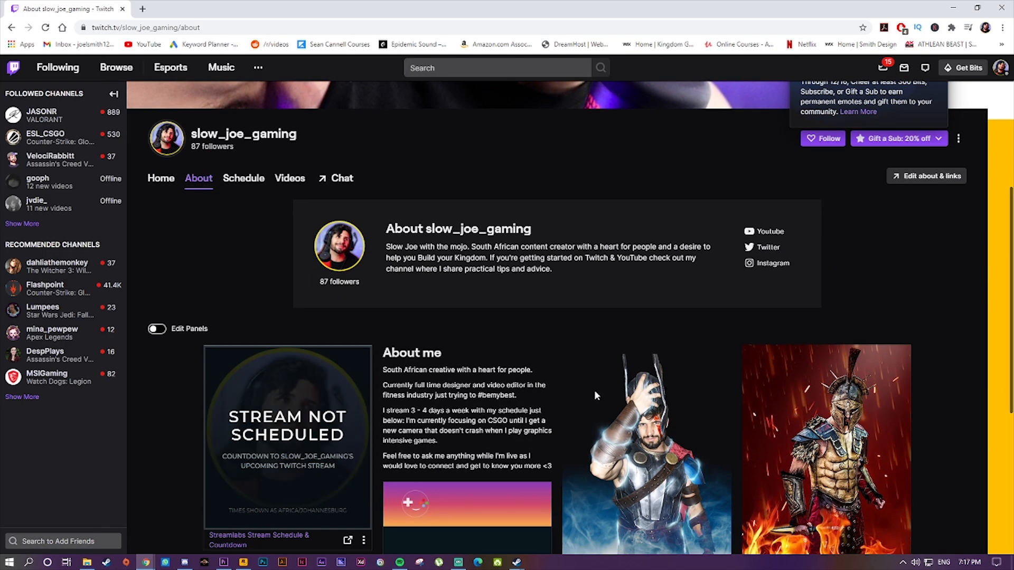
- Click the live Donation panel image to verify it opens the Streamlabs tip page
{"action": "scroll", "scroll_direction": "down", "scroll_amount": 3}
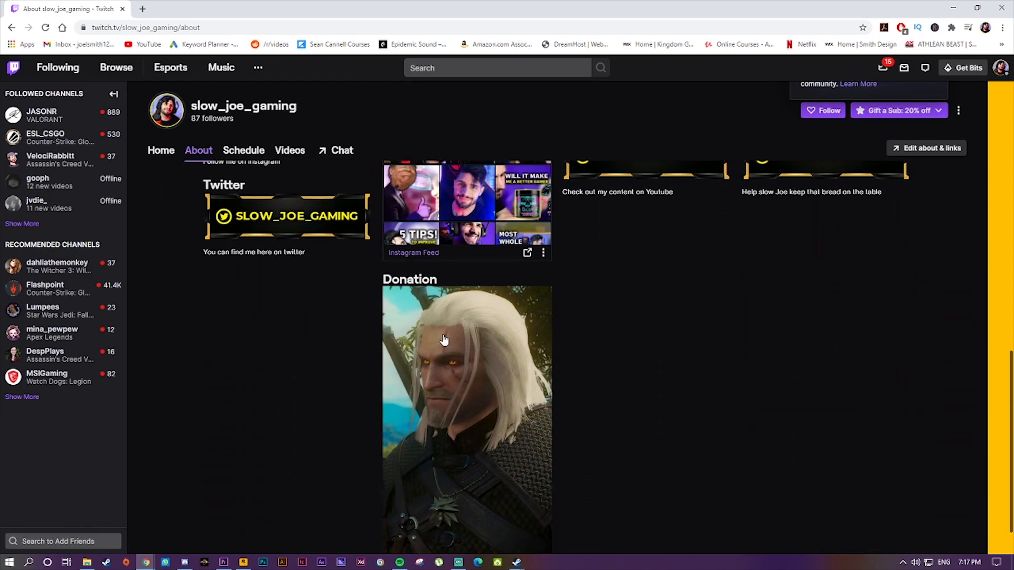
{"action": "scroll", "scroll_direction": "down", "scroll_amount": 3}
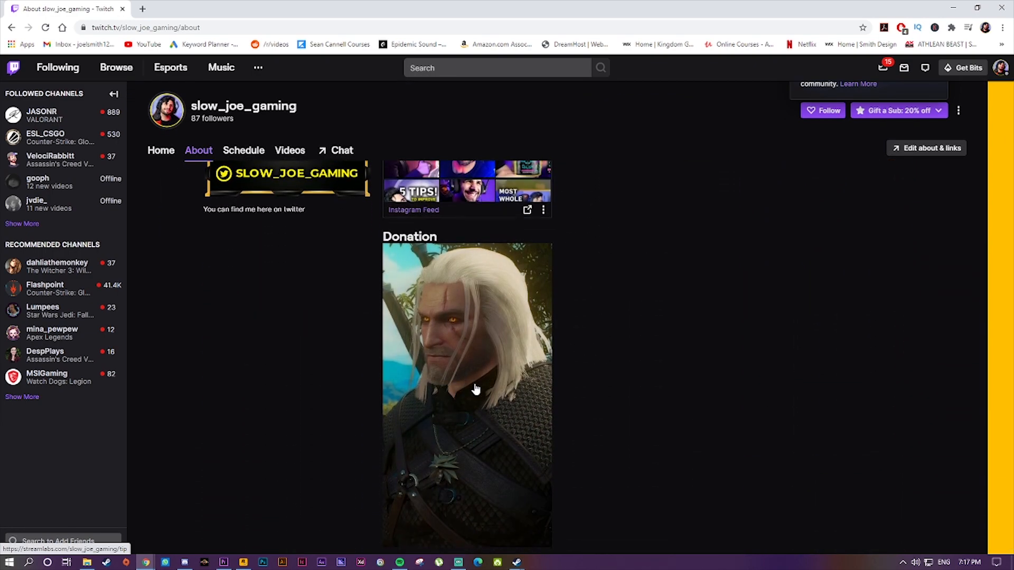
{"action": "left_click", "coordinate": [466, 388]}
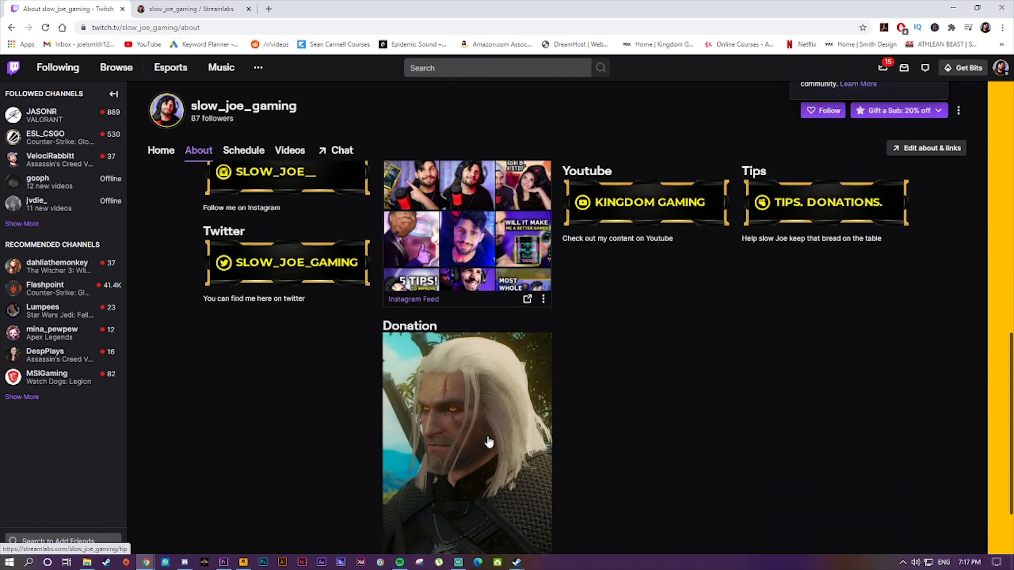
{"action": "scroll", "scroll_direction": "down", "scroll_amount": 3}
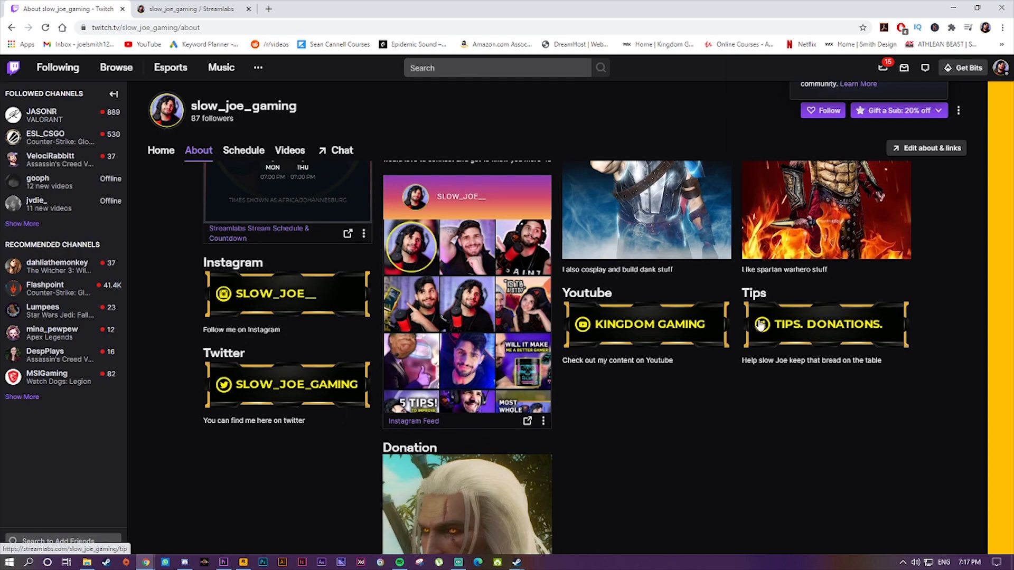
{"action": "mouse_move", "coordinate": [706, 375]}
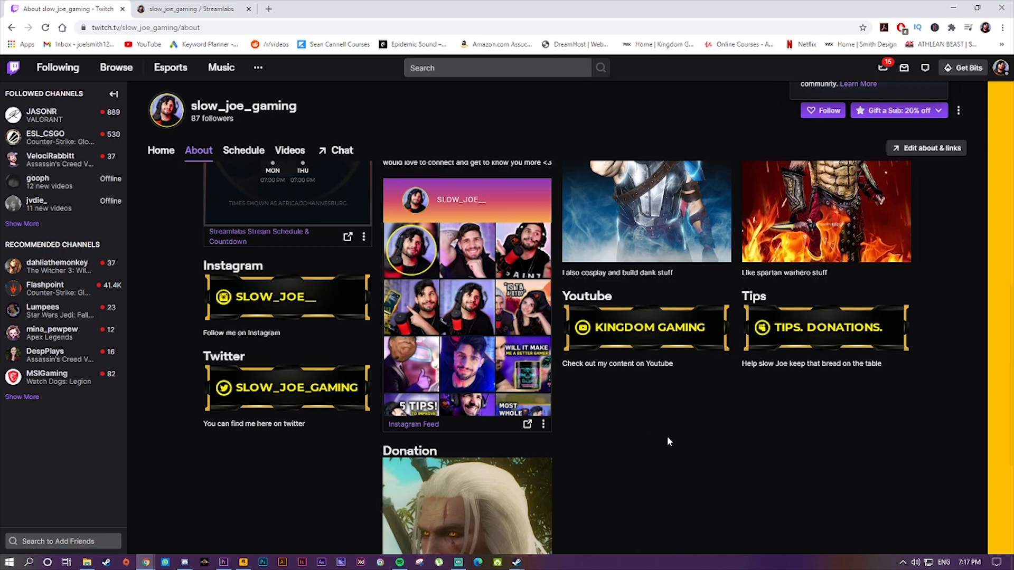
{"action": "scroll", "scroll_direction": "down", "scroll_amount": 3}
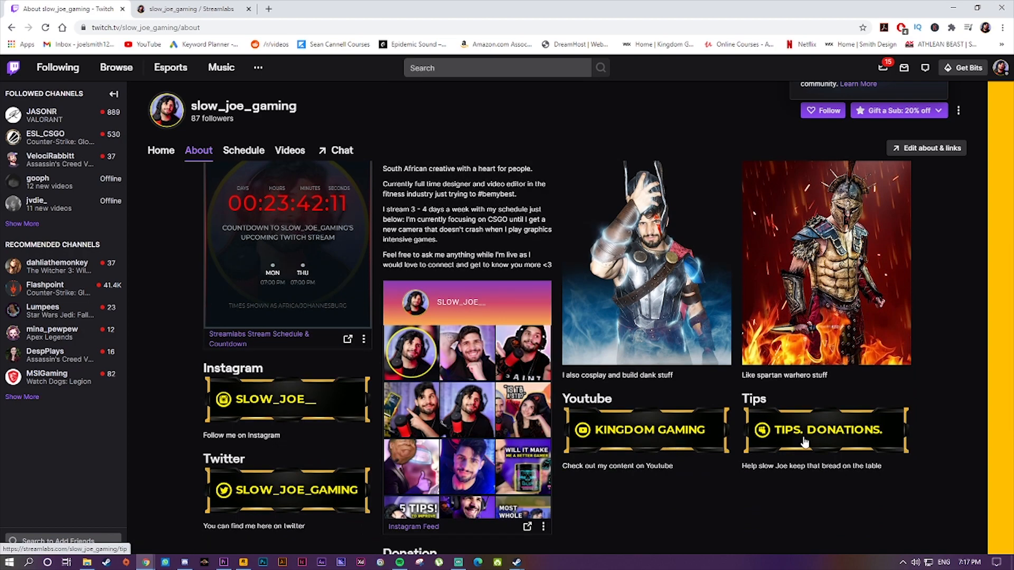
{"action": "mouse_move", "coordinate": [759, 441]}
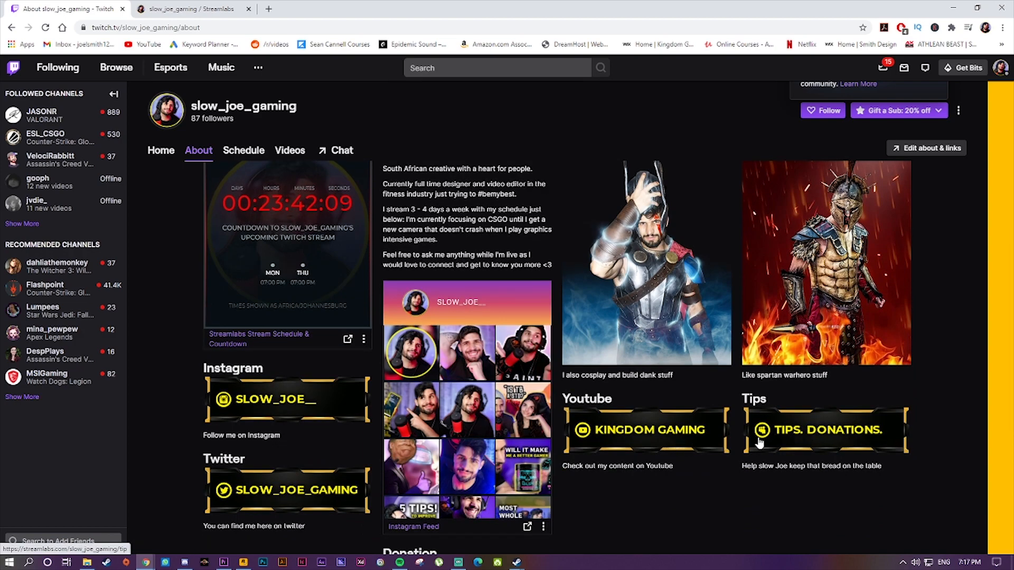